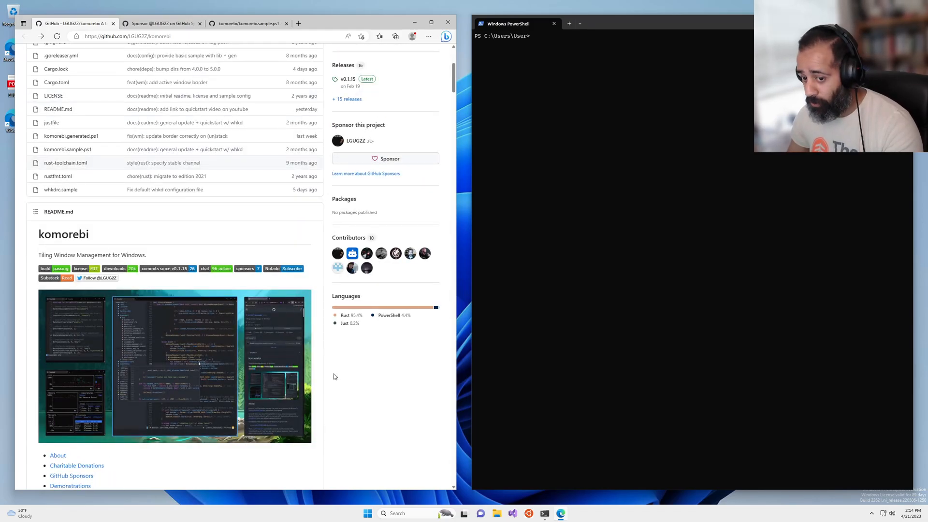
- Scroll through komorebi.sample.ps1 to the active-window-border lines and start typing the notepad command
scroll("down", 3)
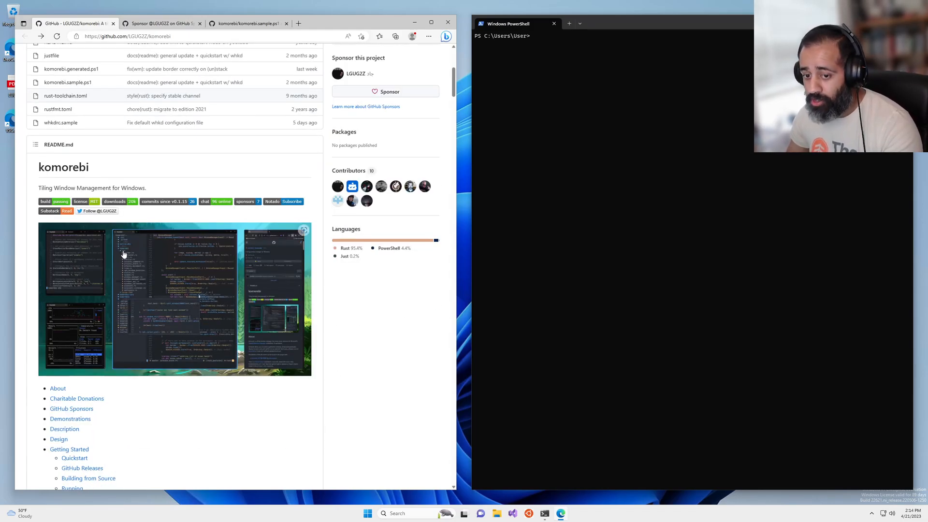
mouse_move(233, 317)
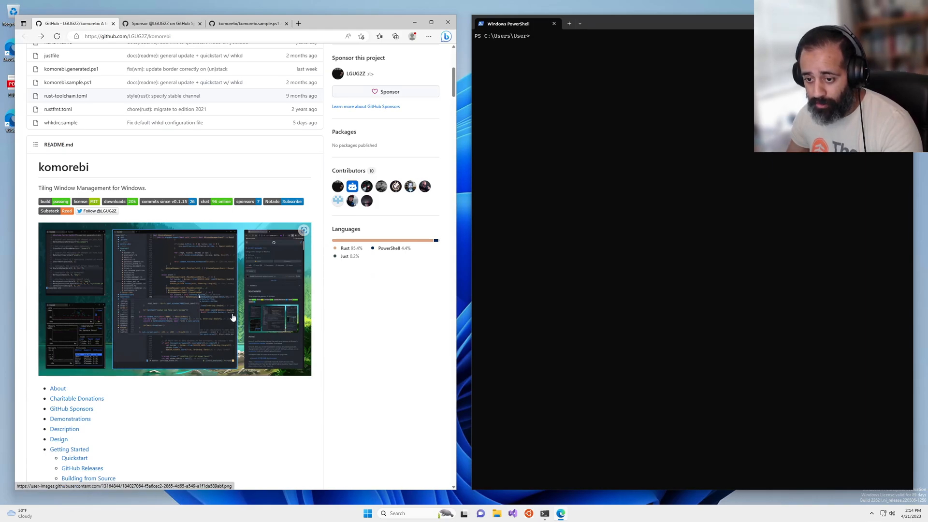
mouse_move(313, 399)
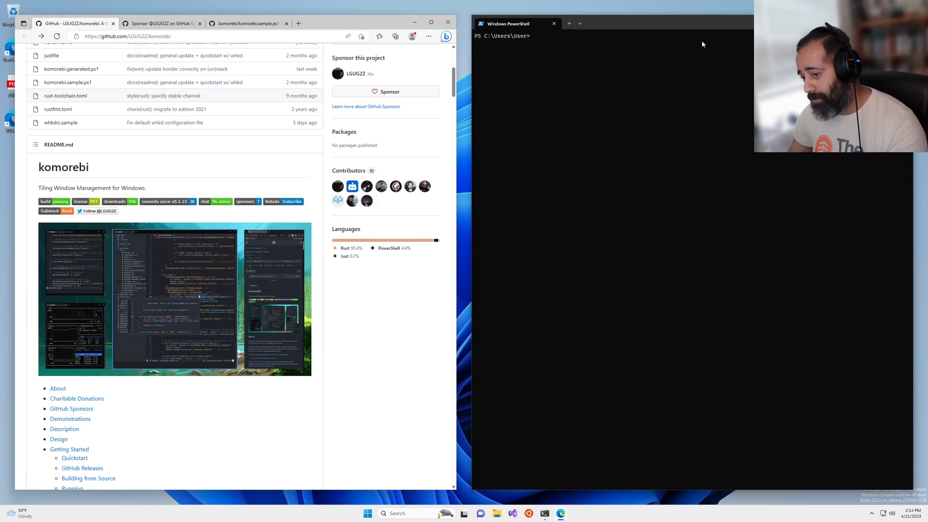
mouse_move(646, 403)
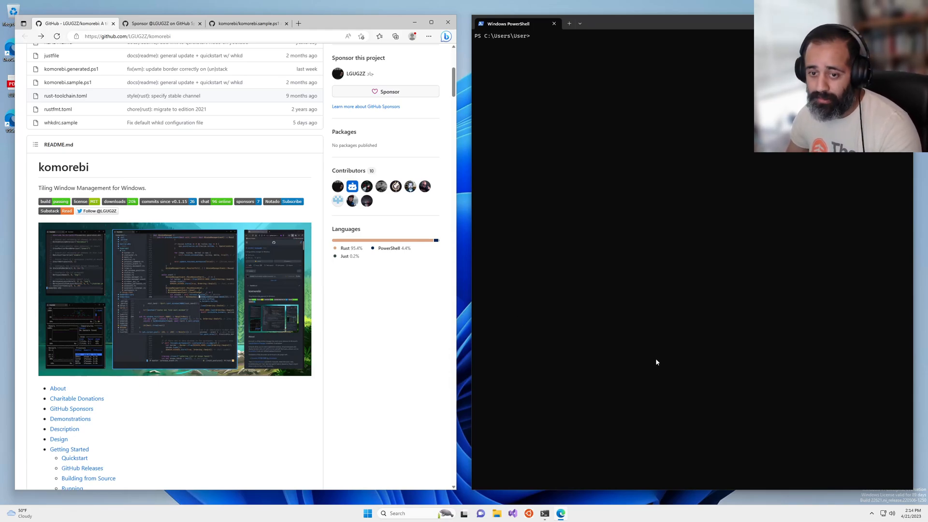
mouse_move(702, 331)
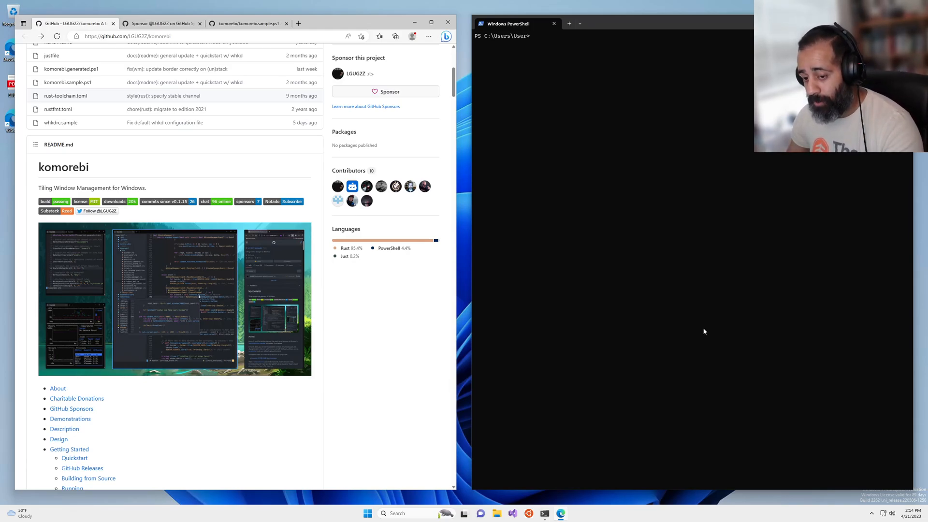
mouse_move(624, 263)
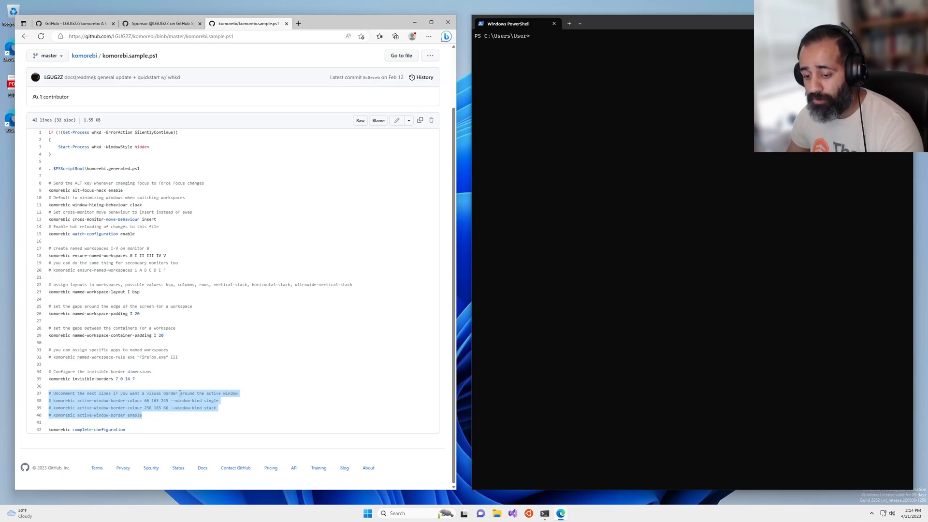
mouse_move(681, 275)
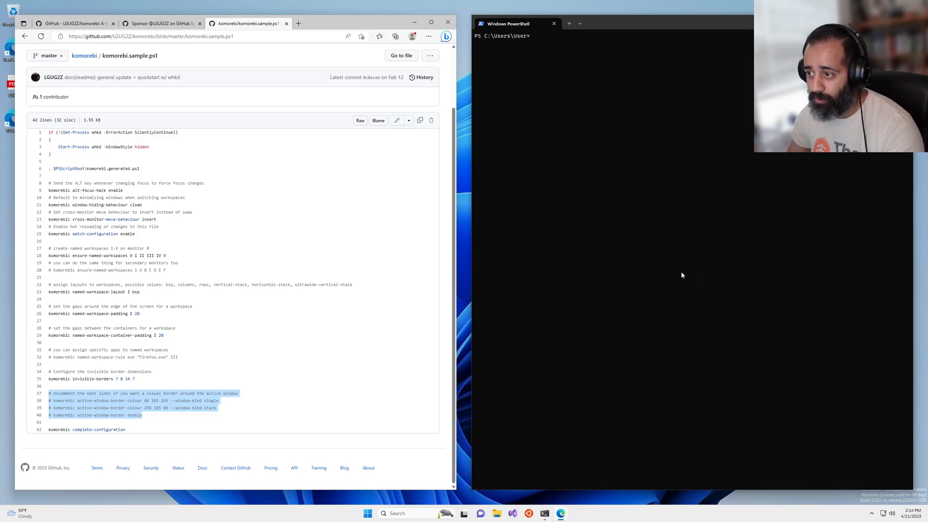
type("notepad .\\komorebi.ps1")
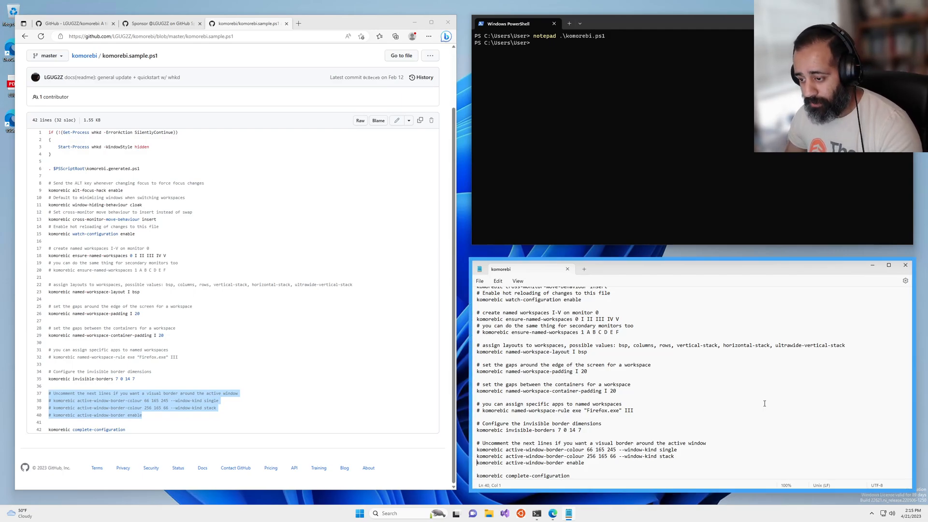
mouse_move(734, 332)
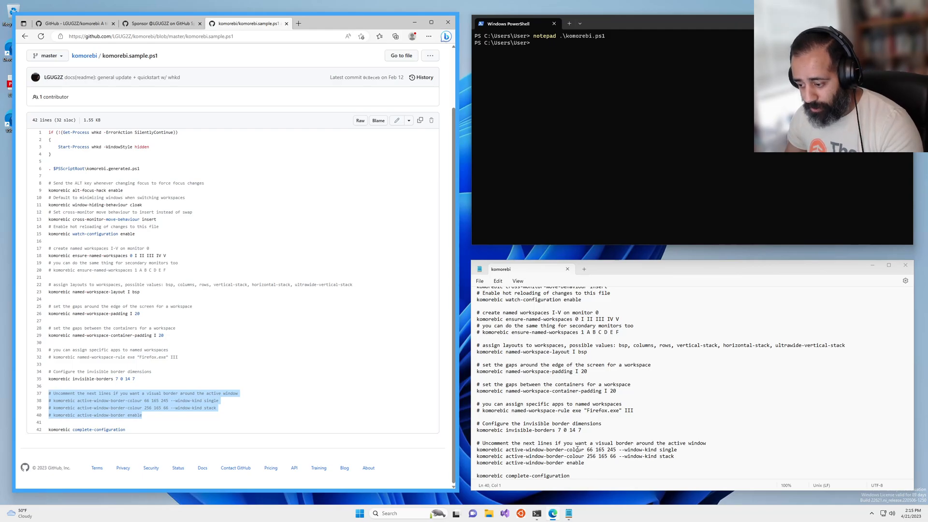
- Select the active-window-border-colour command name in komorebi.ps1
double_click(543, 450)
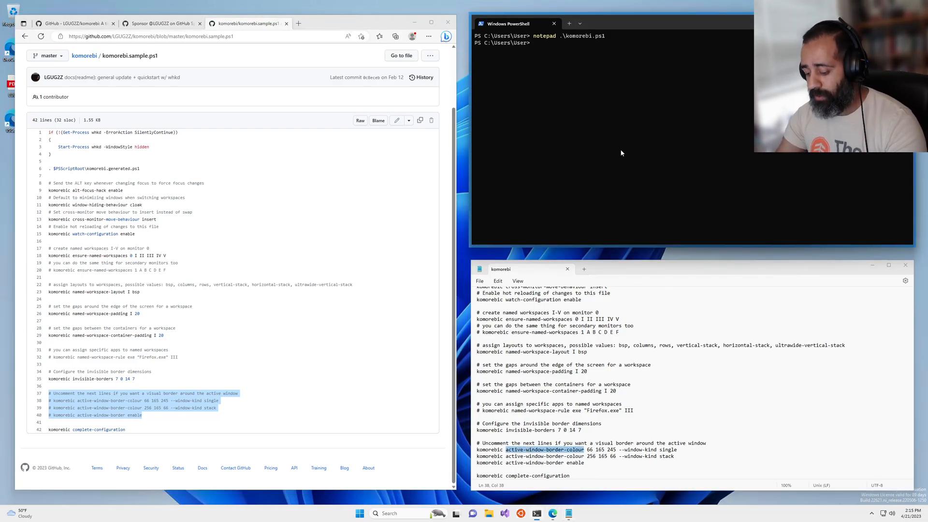
- Run komorebic active-window-border-colour --help to list its red, green and blue arguments
type("komorebic")
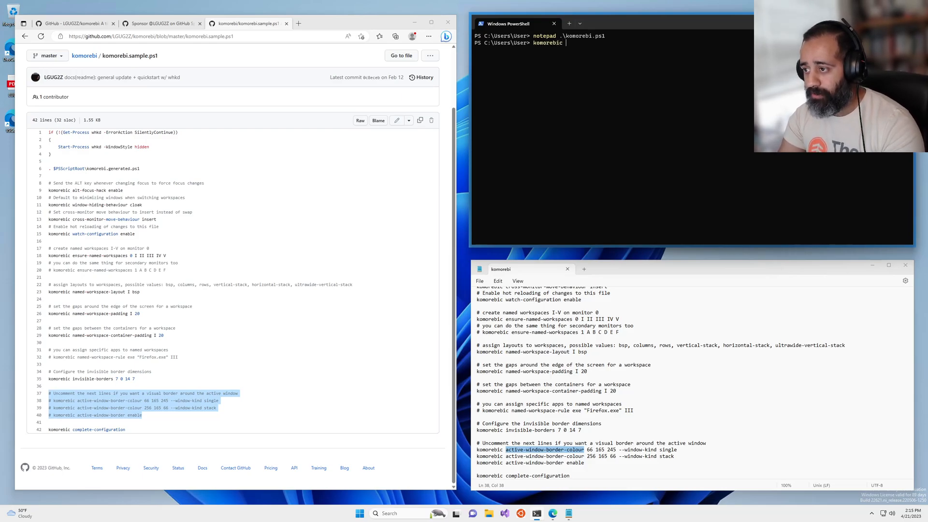
type("active-window-border-colour")
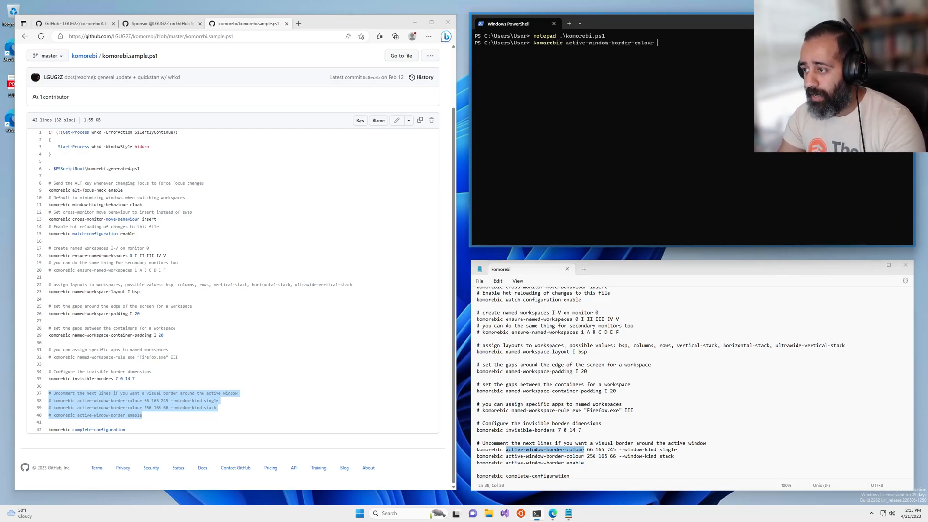
type("--help")
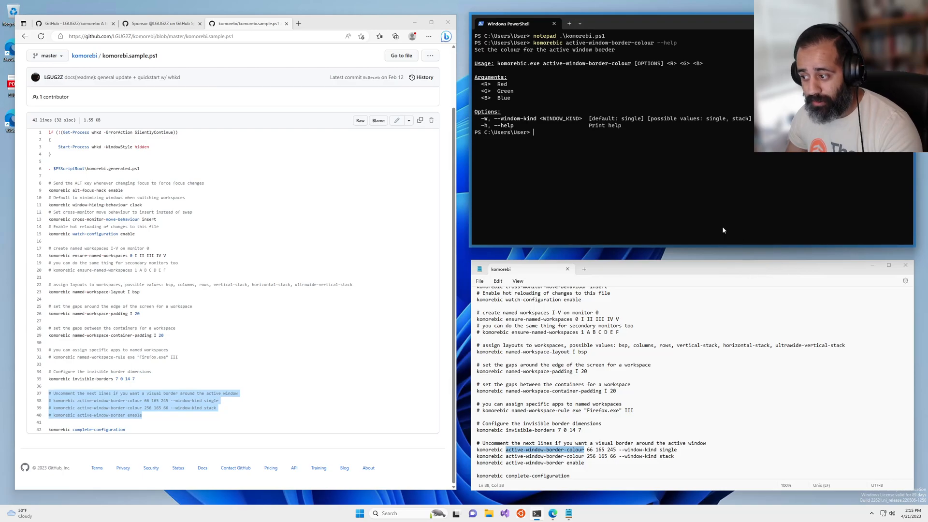
mouse_move(715, 284)
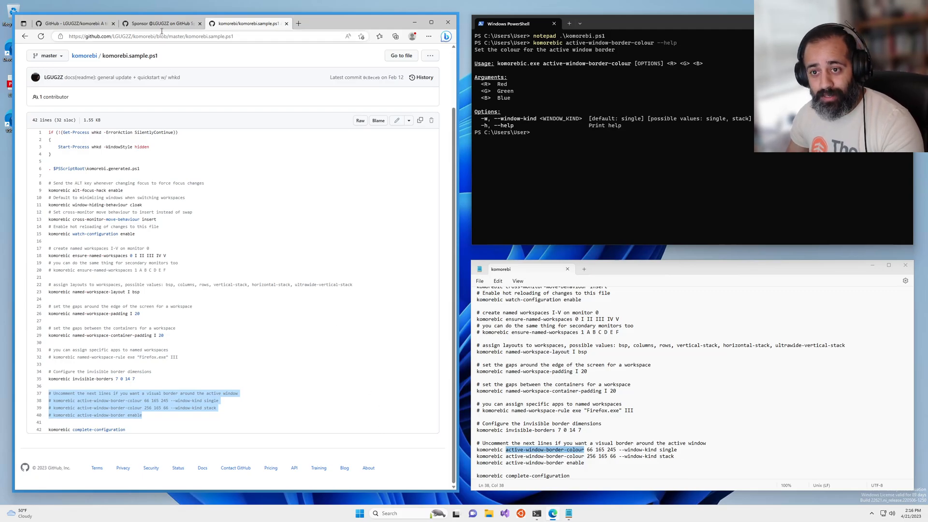
- Review LGUG2Z's GitHub Sponsors page with its monthly tiers, then return to the komorebi README
left_click(158, 23)
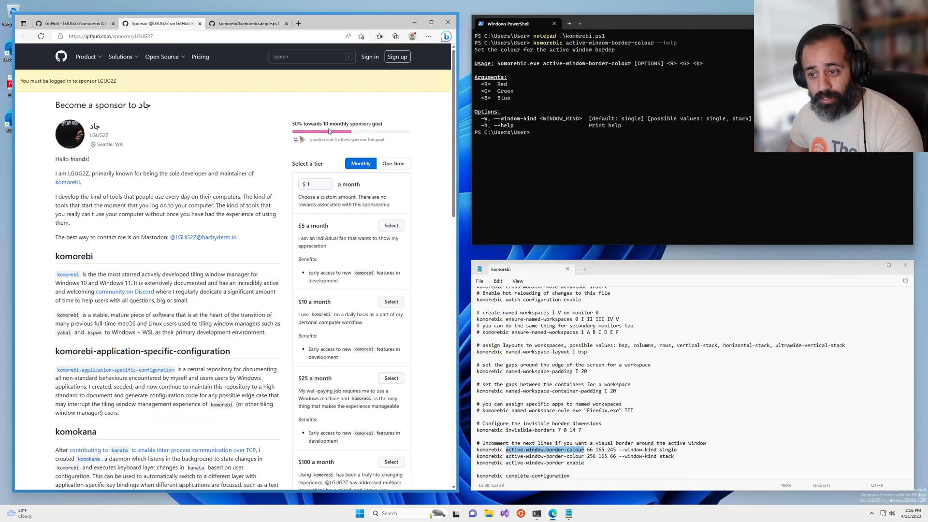
mouse_move(436, 222)
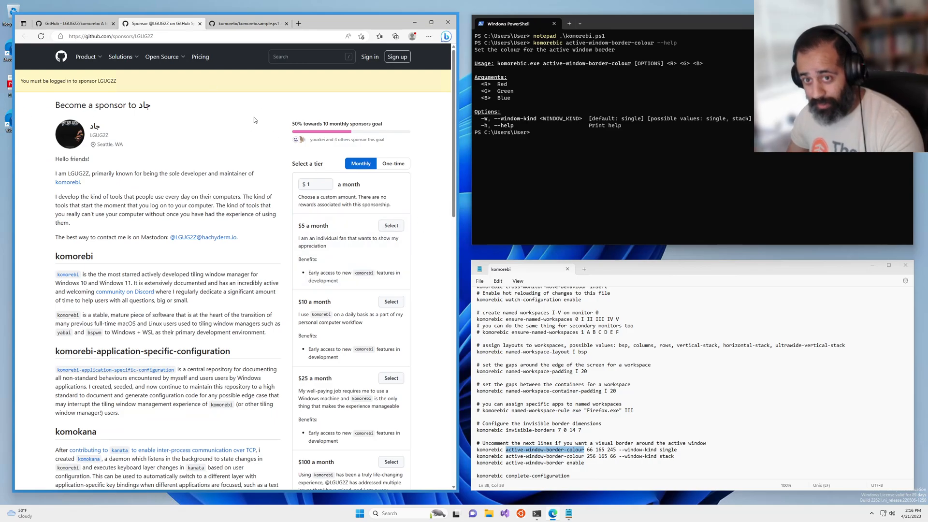
left_click(70, 24)
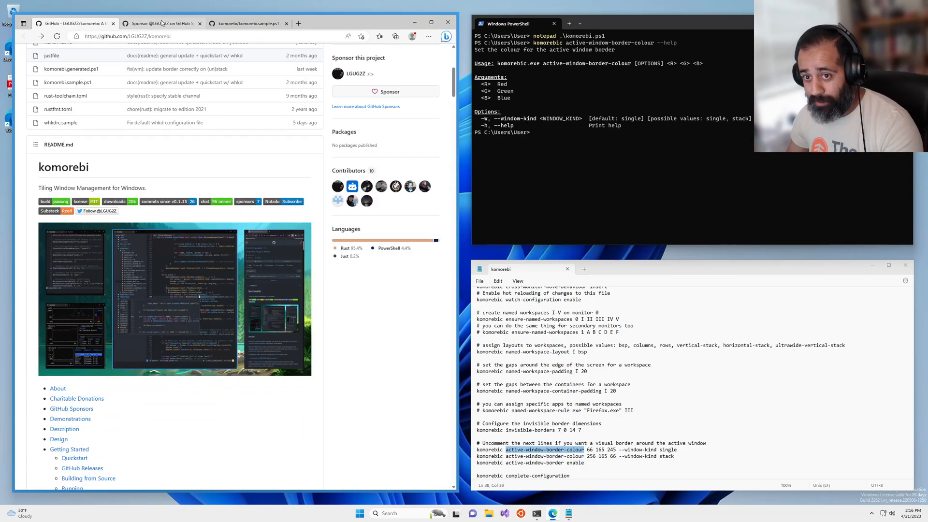
left_click(159, 23)
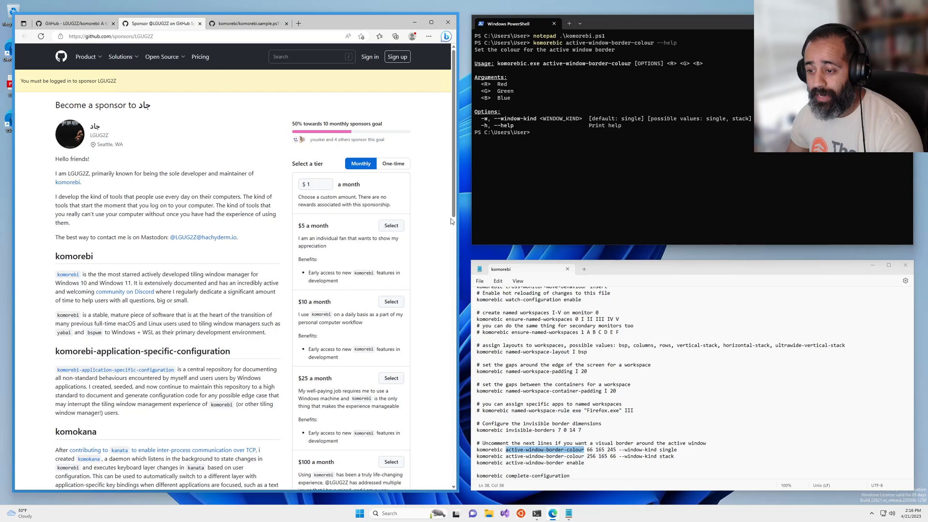
mouse_move(438, 207)
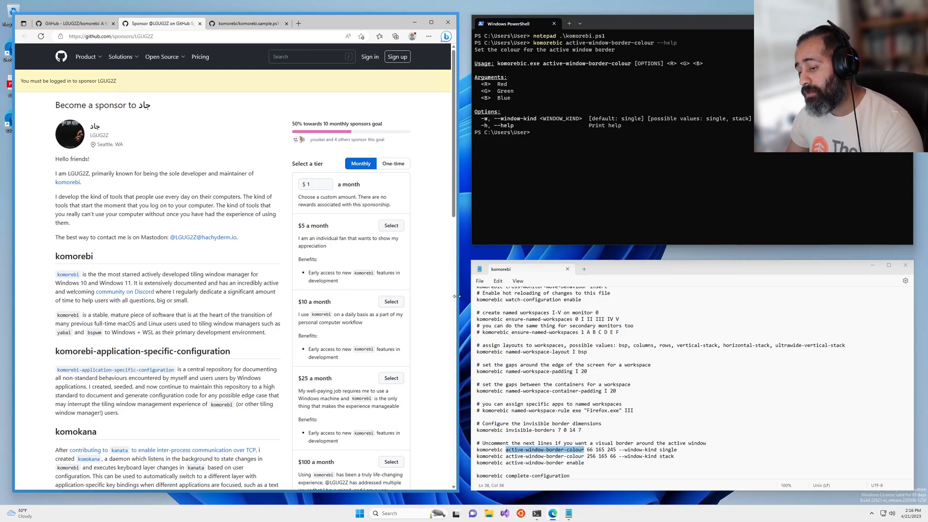
mouse_move(437, 262)
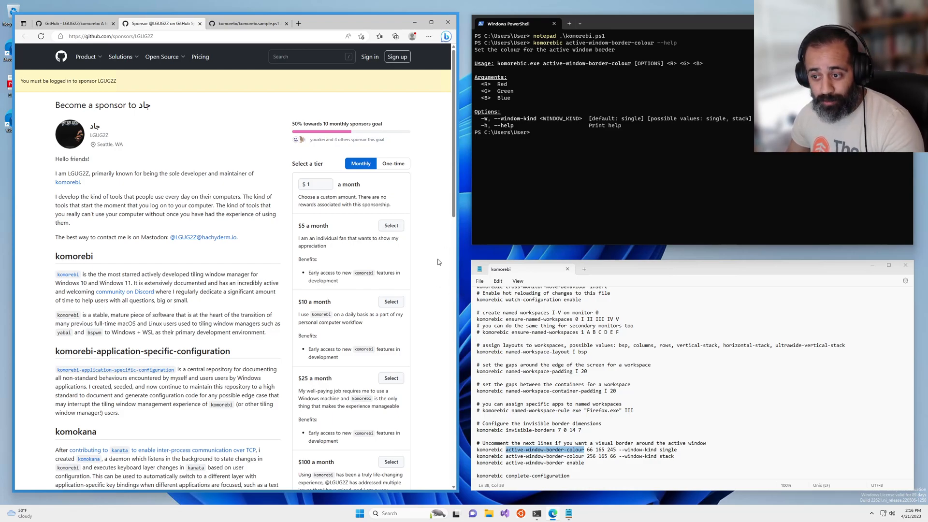
mouse_move(692, 270)
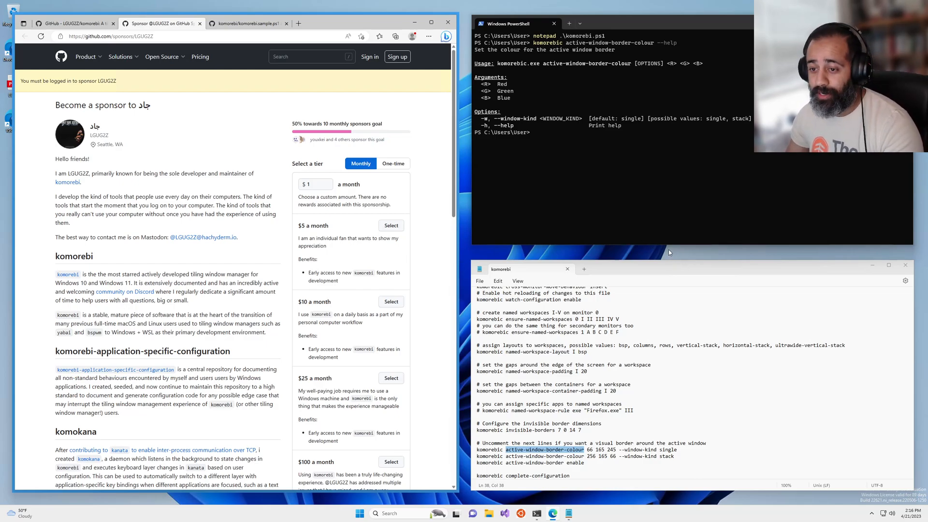
mouse_move(665, 204)
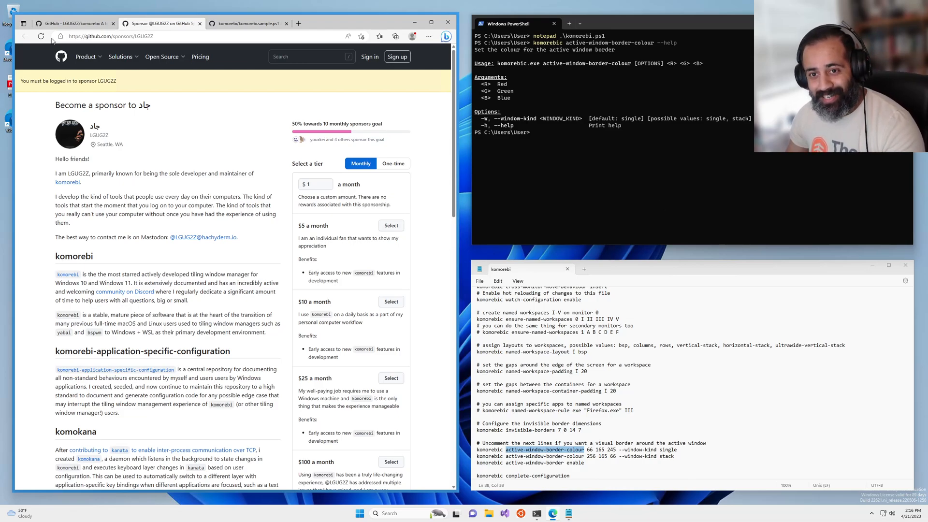
left_click(24, 36)
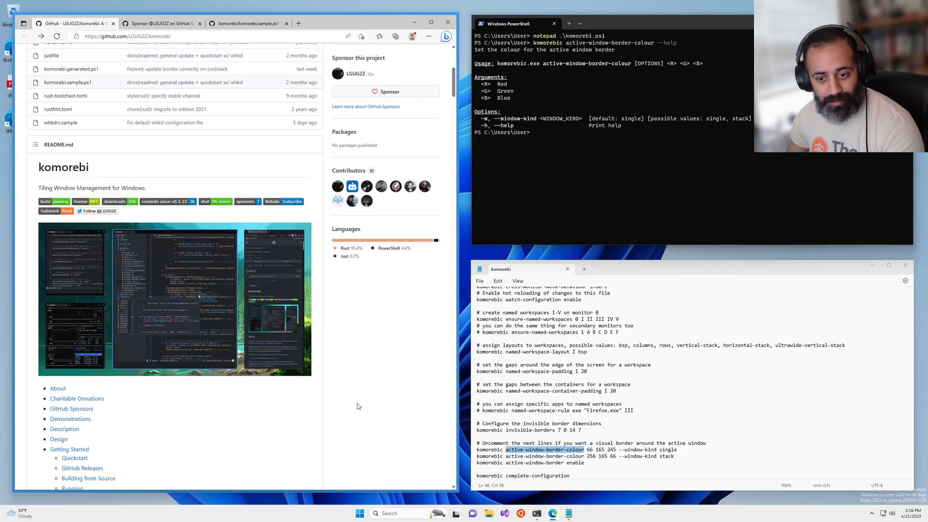
mouse_move(338, 404)
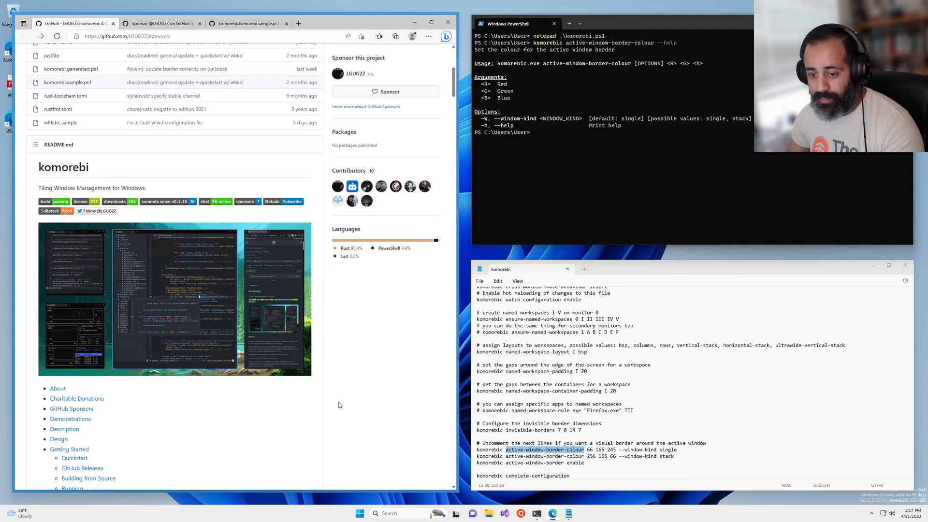
mouse_move(302, 459)
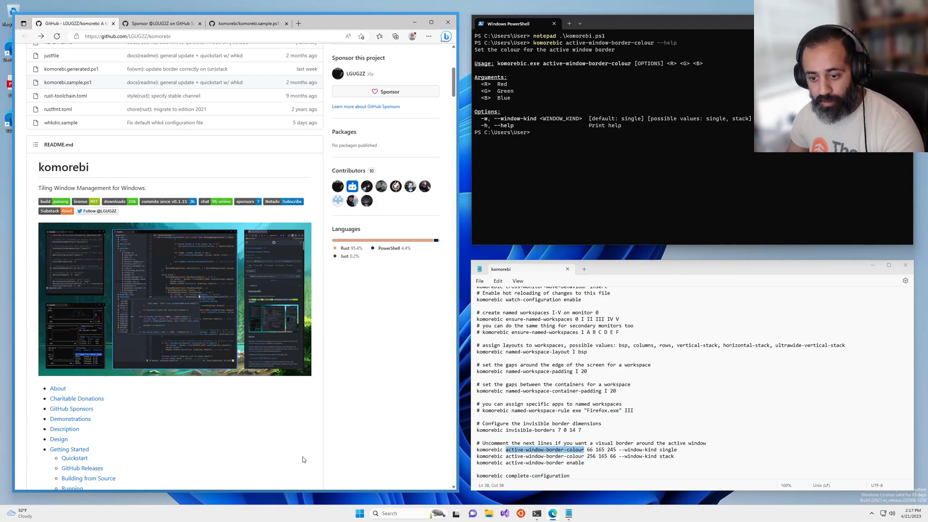
mouse_move(358, 367)
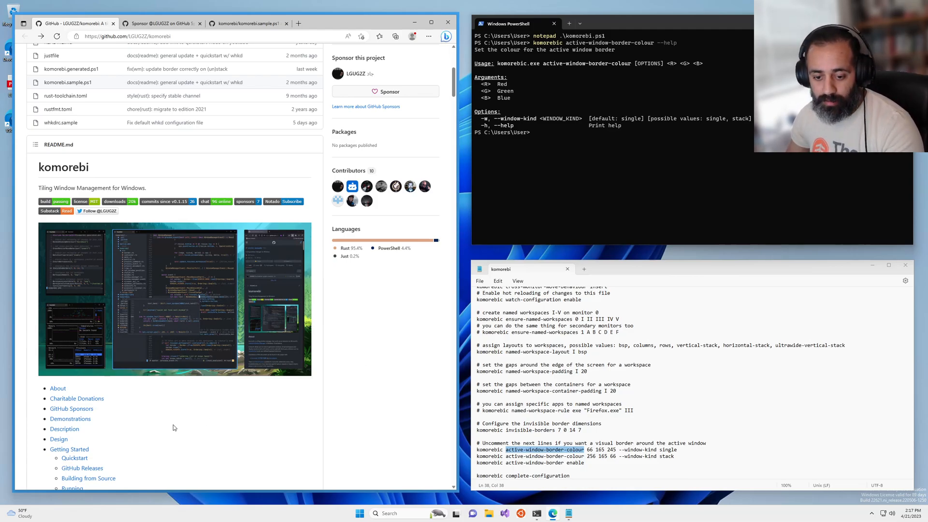
scroll("down", 3)
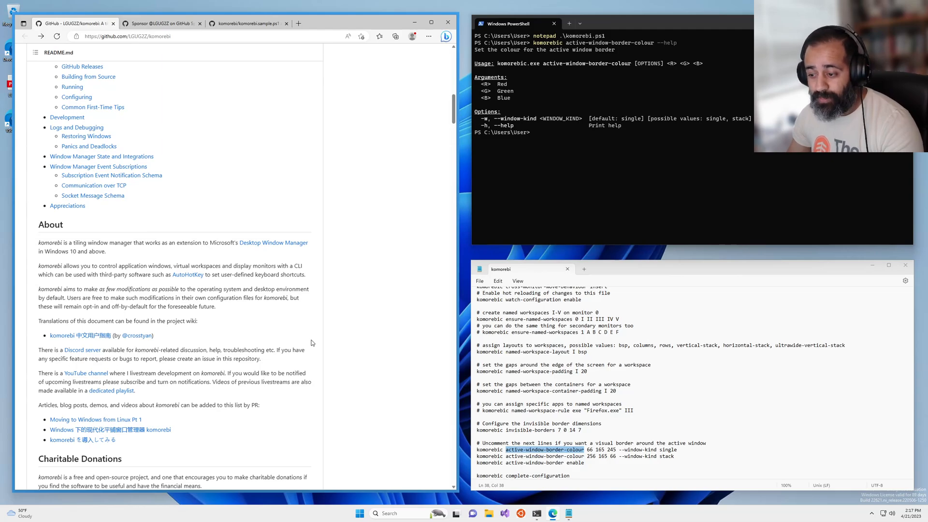
mouse_move(328, 338)
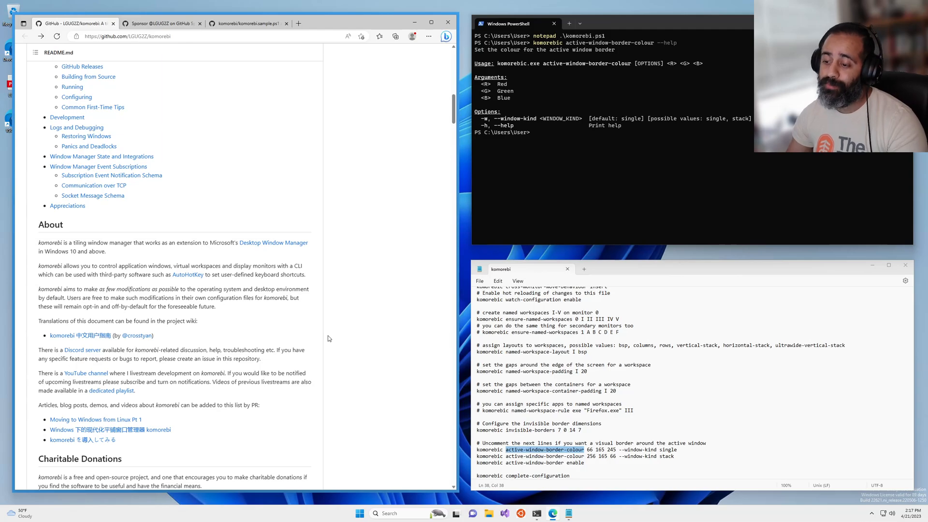
mouse_move(355, 321)
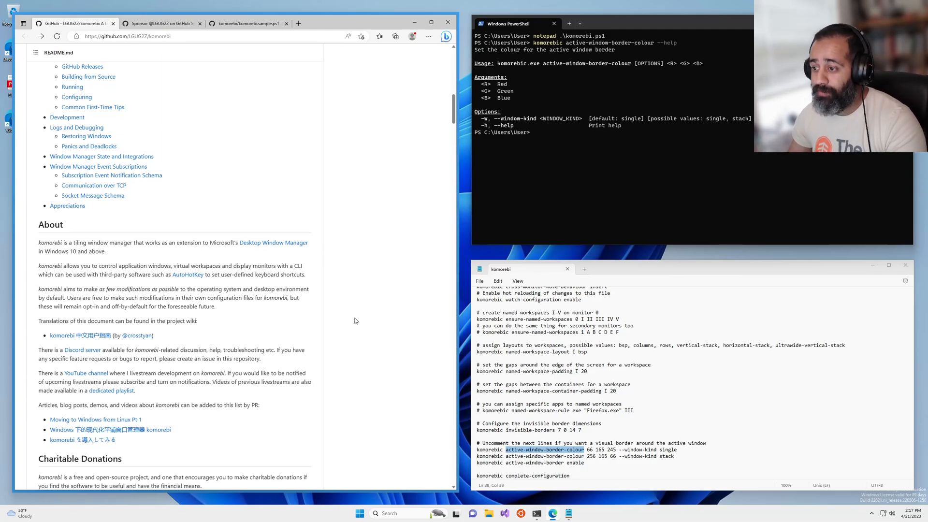